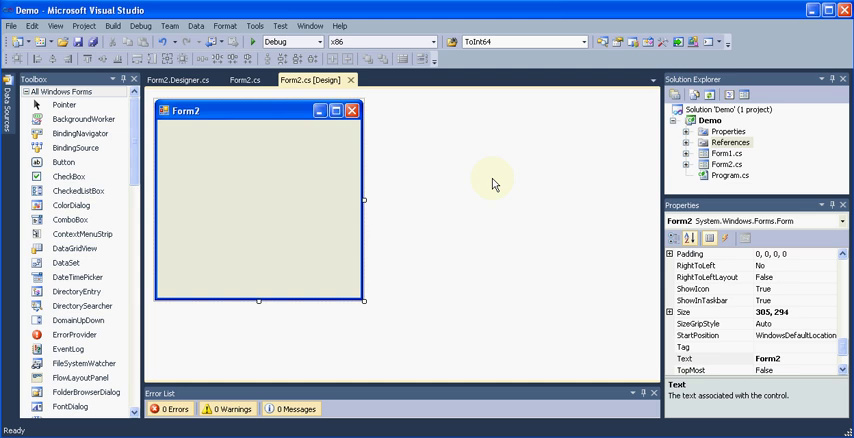
pyautogui.moveTo(422, 281)
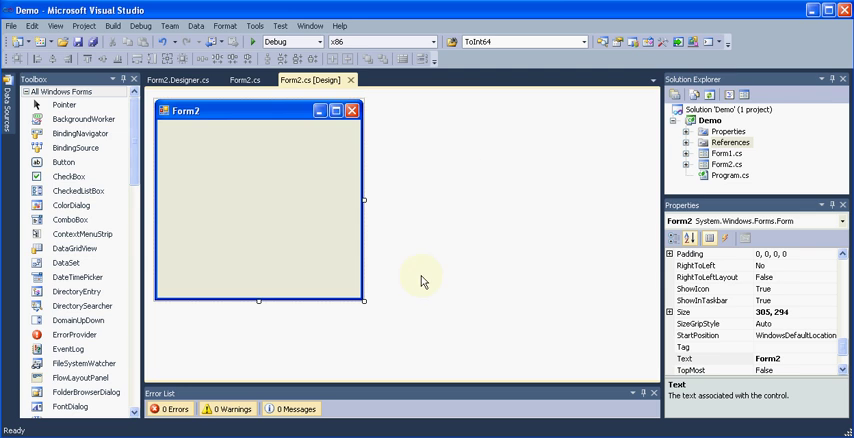
pyautogui.moveTo(424, 271)
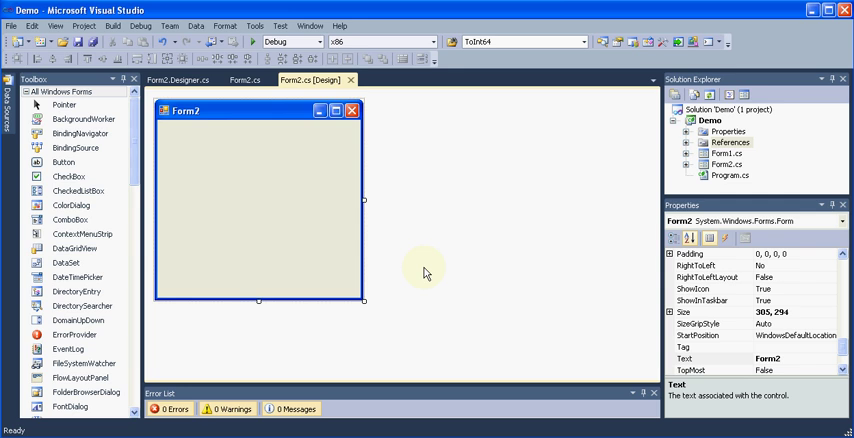
pyautogui.moveTo(311, 210)
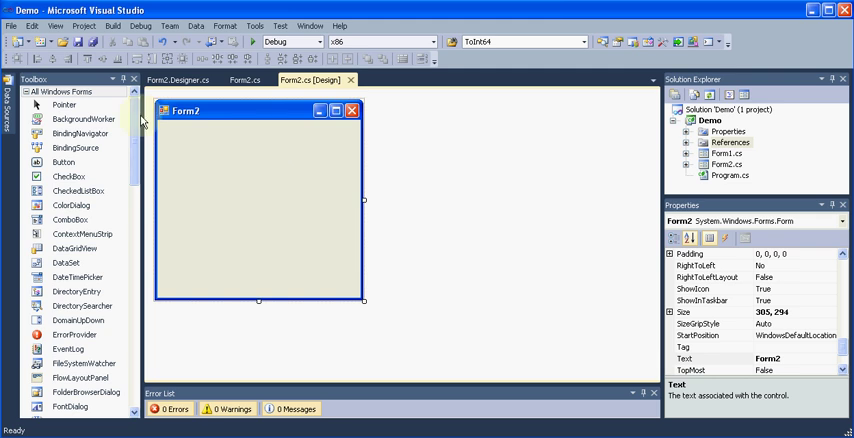
# Scroll down the Toolbox to reach the PictureBox control
pyautogui.scroll(-3)
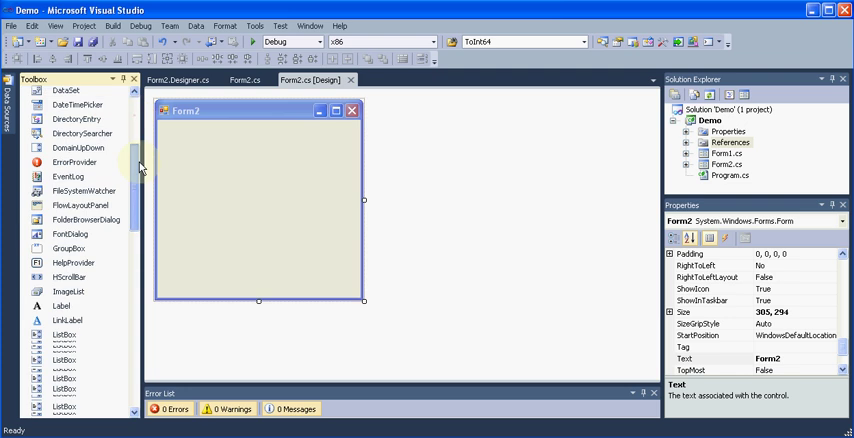
pyautogui.scroll(-3)
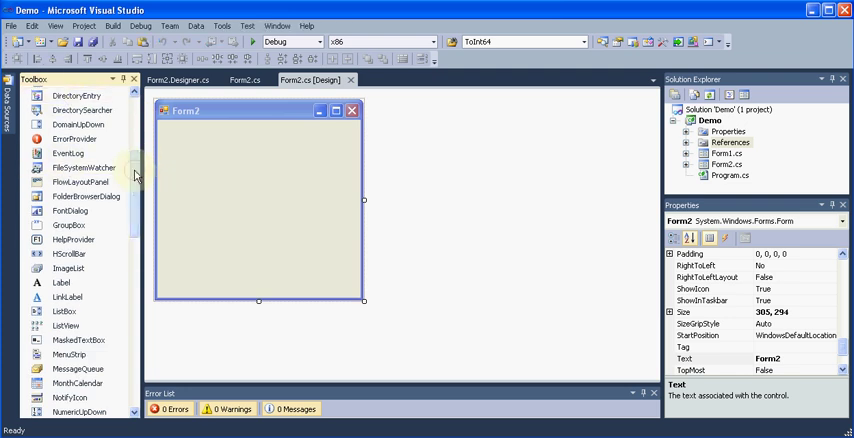
pyautogui.scroll(-3)
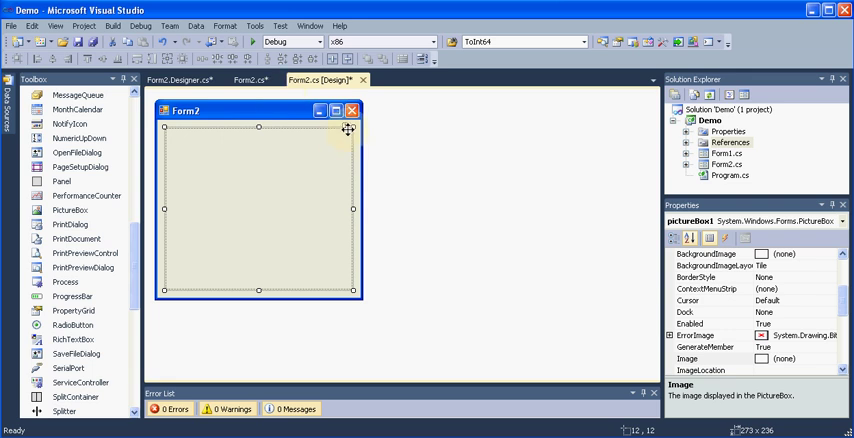
# Import the Desktop image 1 as a local resource for pictureBox1
pyautogui.click(344, 133)
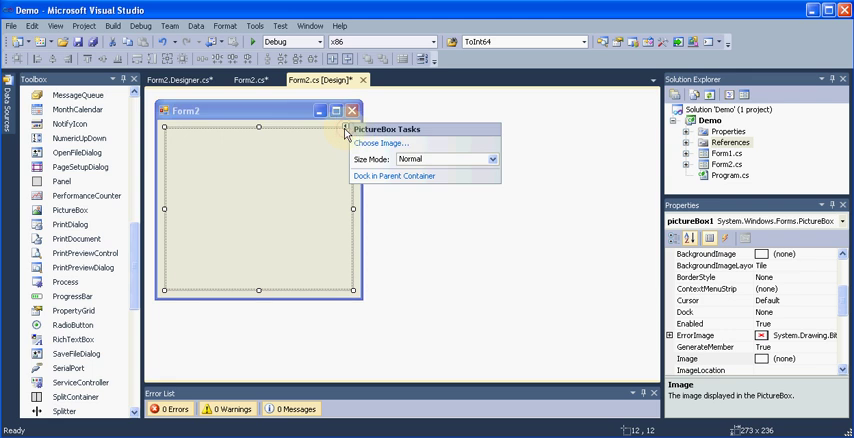
pyautogui.click(376, 143)
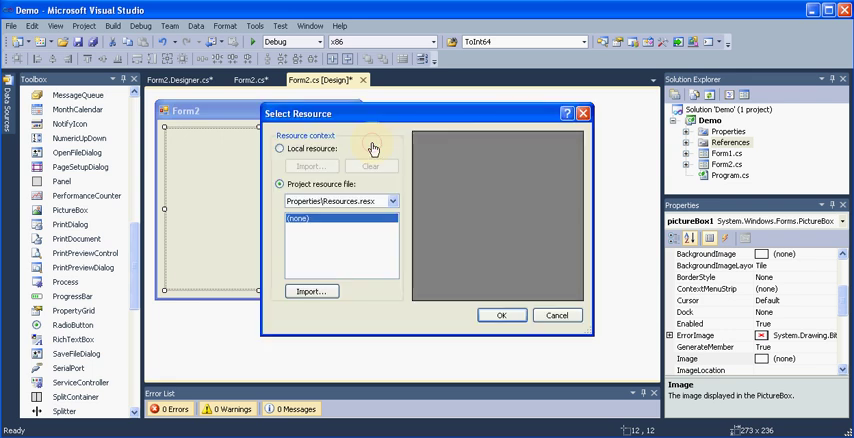
pyautogui.click(281, 148)
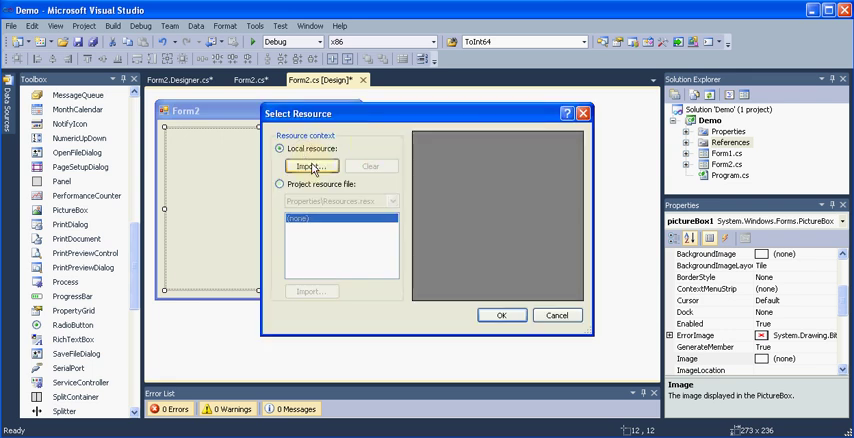
pyautogui.click(311, 166)
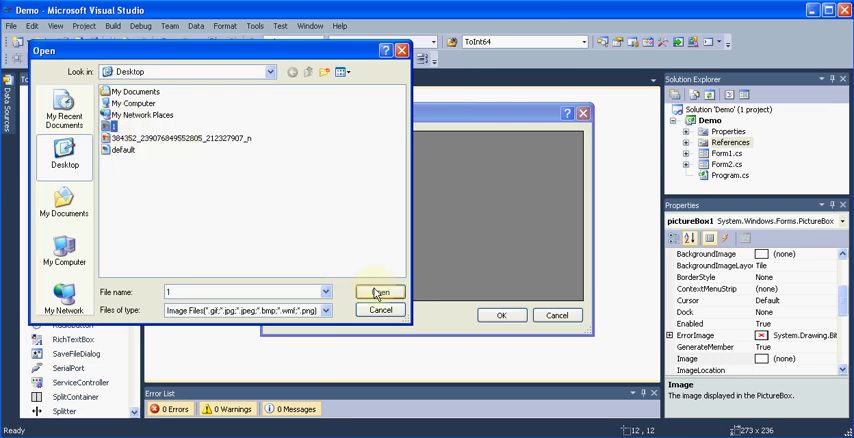
pyautogui.click(379, 292)
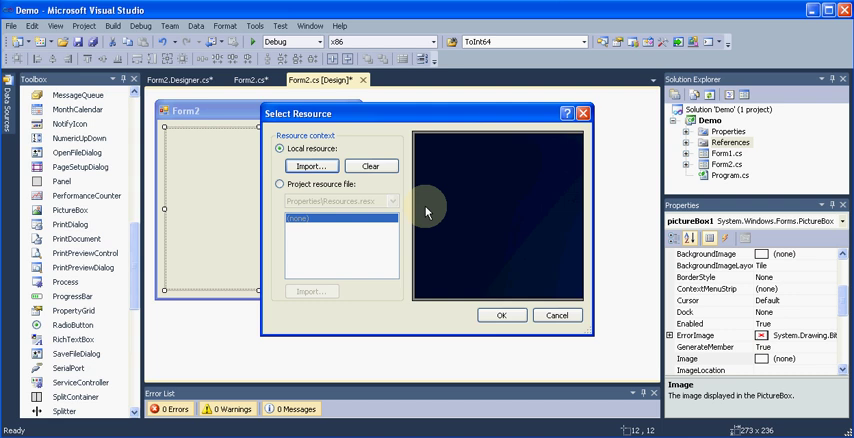
pyautogui.moveTo(521, 304)
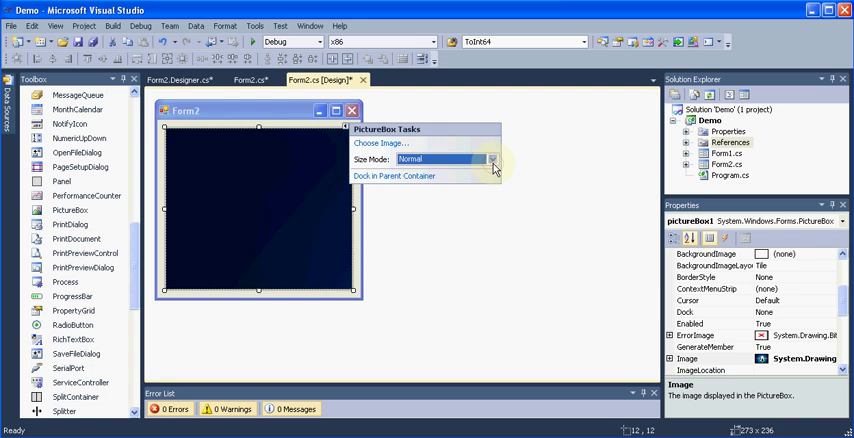
# Set pictureBox1's Size Mode to StretchImage
pyautogui.click(492, 159)
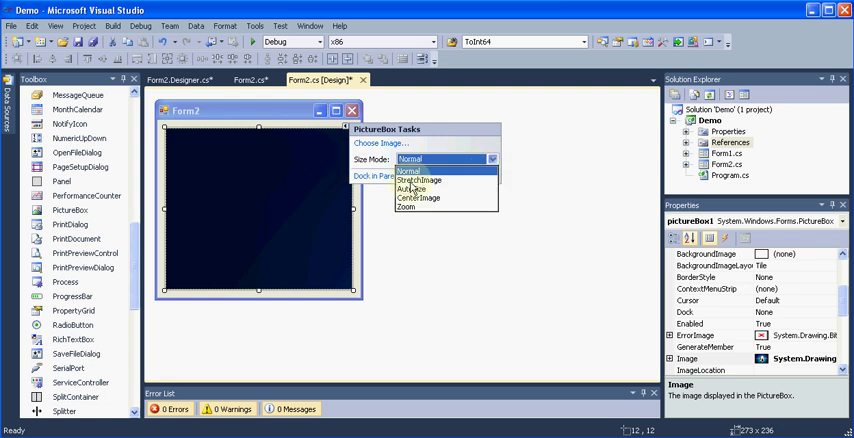
pyautogui.click(422, 180)
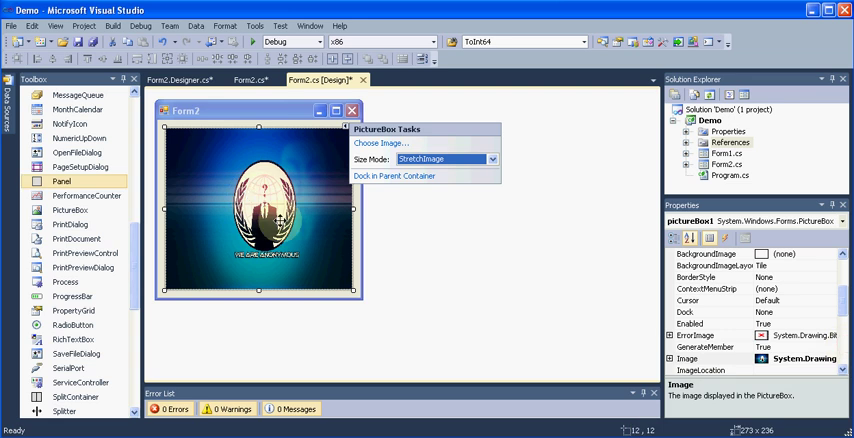
pyautogui.moveTo(278, 80)
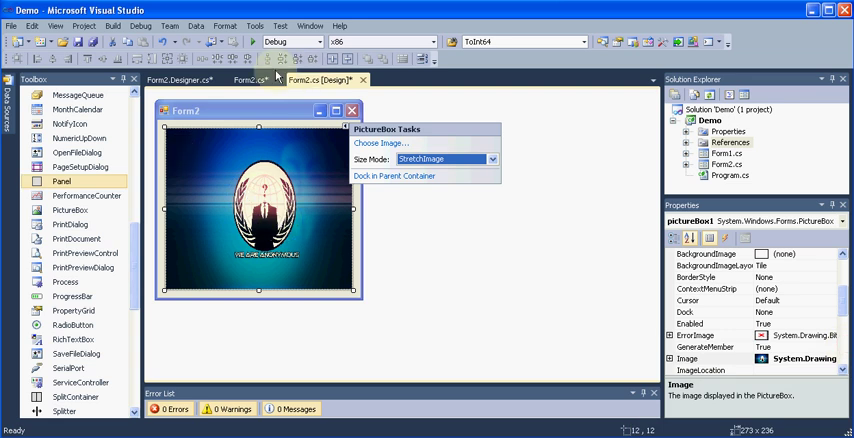
# Dismiss the PictureBox Tasks panel by clicking away from it
pyautogui.click(405, 190)
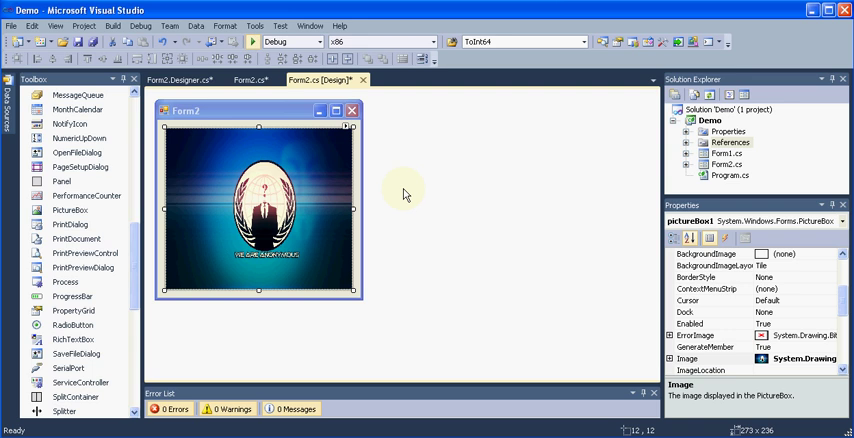
pyautogui.moveTo(405, 191)
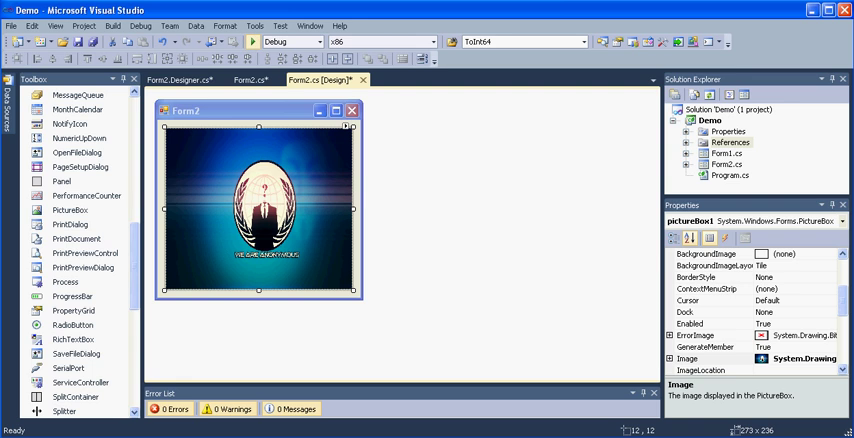
pyautogui.moveTo(254, 44)
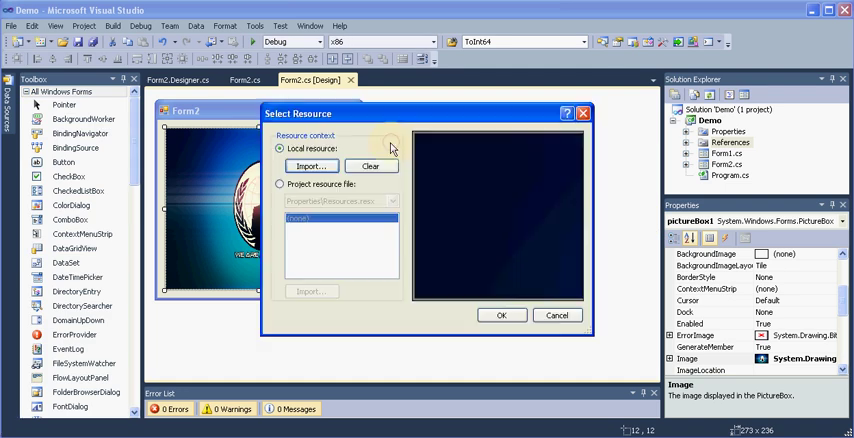
# Clear pictureBox1's image, set Size Mode back to Normal, and select Form2
pyautogui.click(371, 166)
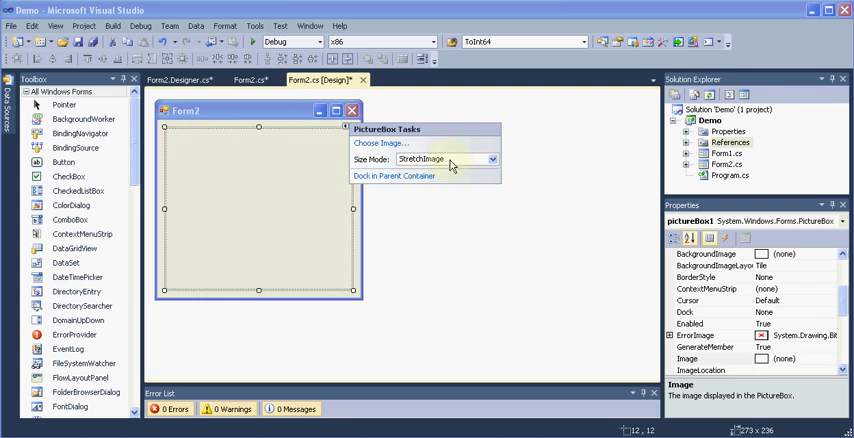
pyautogui.click(491, 159)
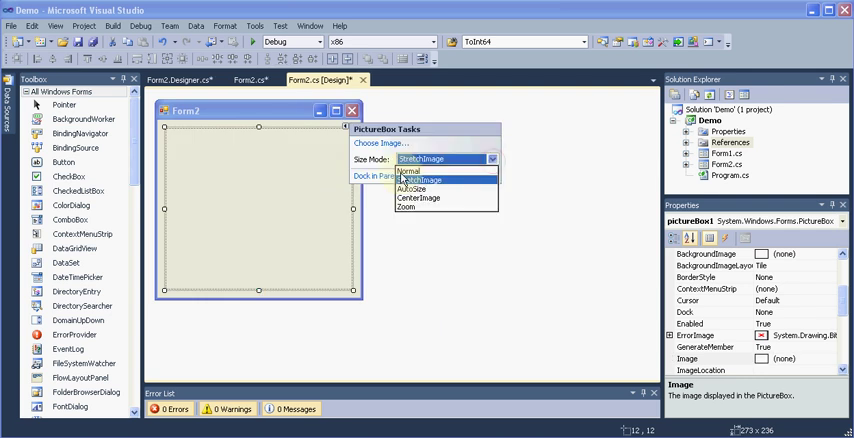
pyautogui.click(410, 170)
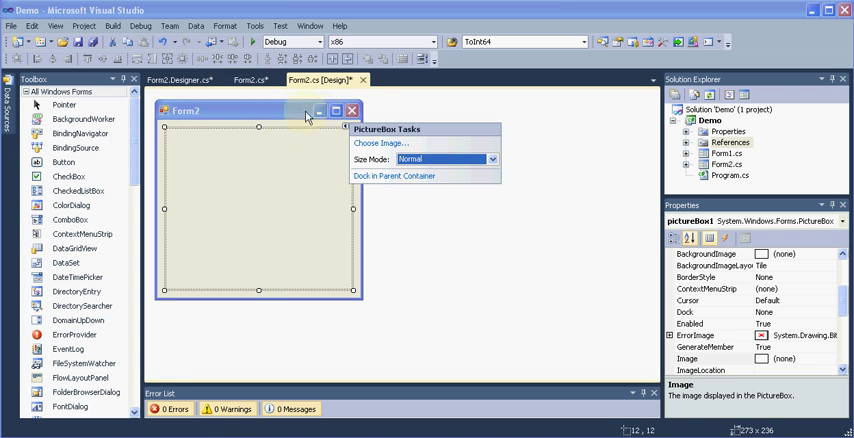
pyautogui.click(365, 205)
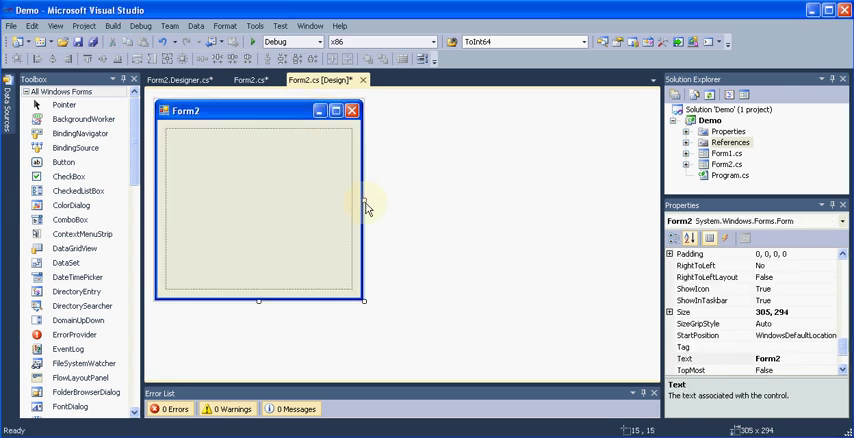
# Drag Form2's right edge outward to make room beside the picture box
pyautogui.moveTo(364, 207); pyautogui.dragTo(443, 207)
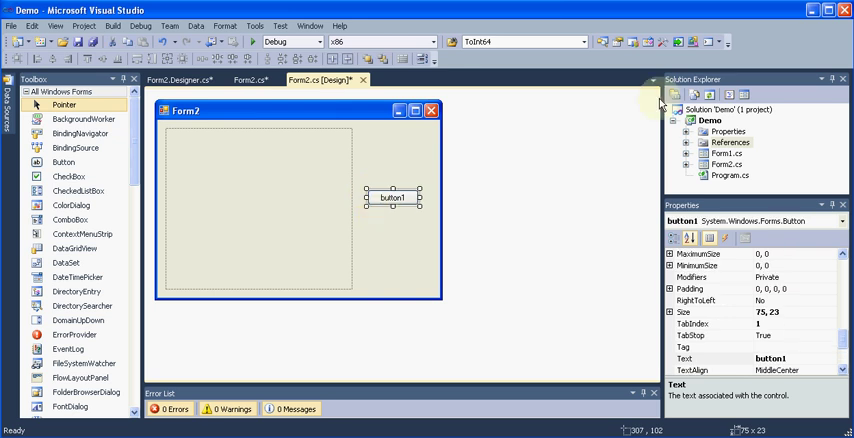
# Add the Desktop image file 1 to the Demo project and select 1.jpeg
pyautogui.rightClick(710, 120)
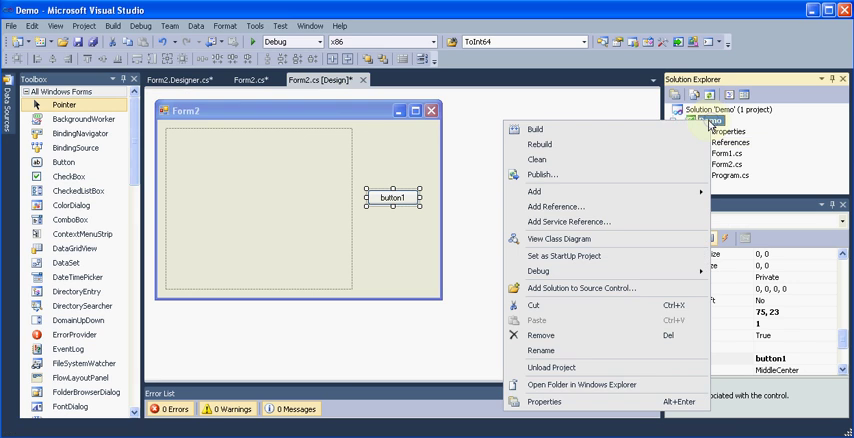
pyautogui.click(728, 131)
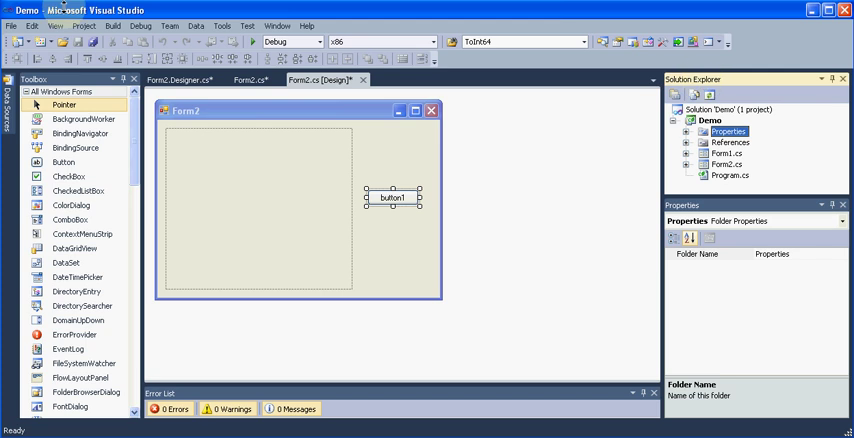
pyautogui.click(54, 25)
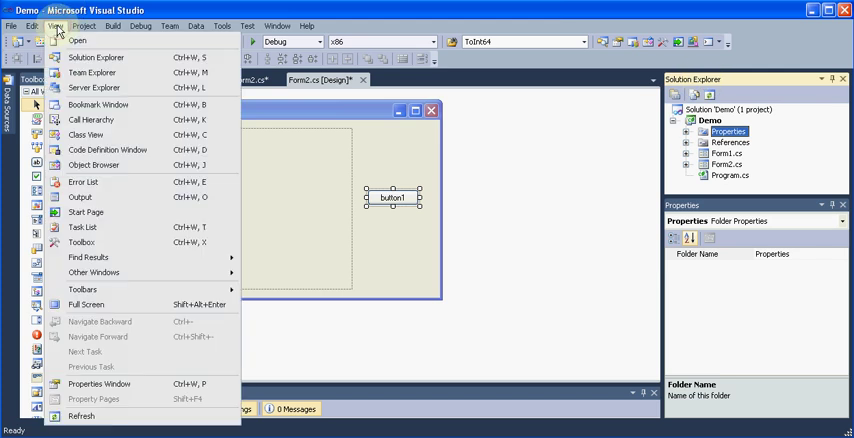
pyautogui.moveTo(495, 169)
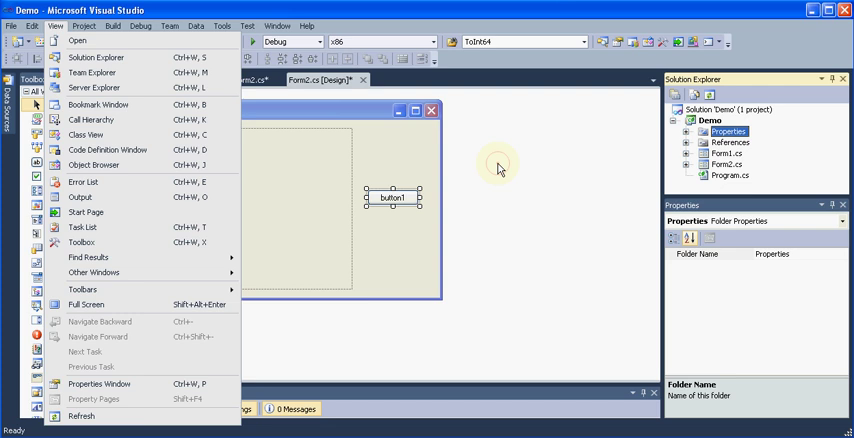
pyautogui.rightClick(710, 120)
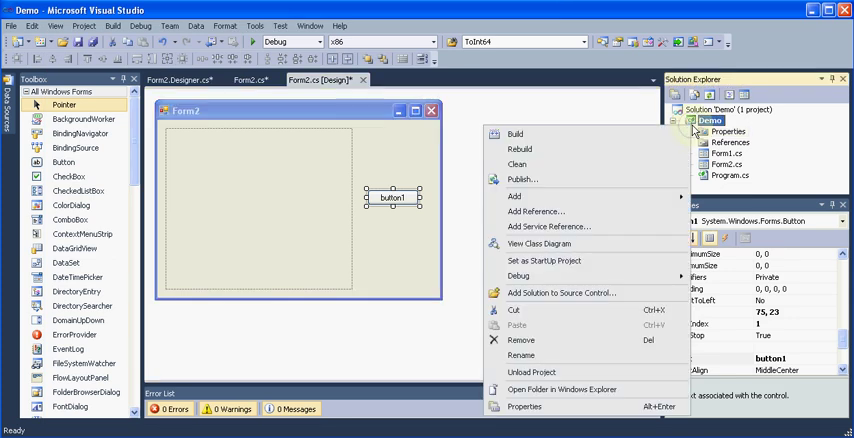
pyautogui.moveTo(524, 195)
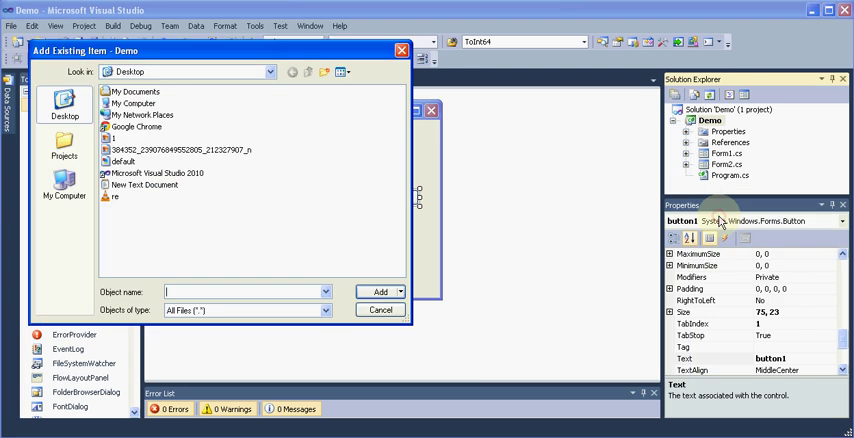
pyautogui.click(112, 139)
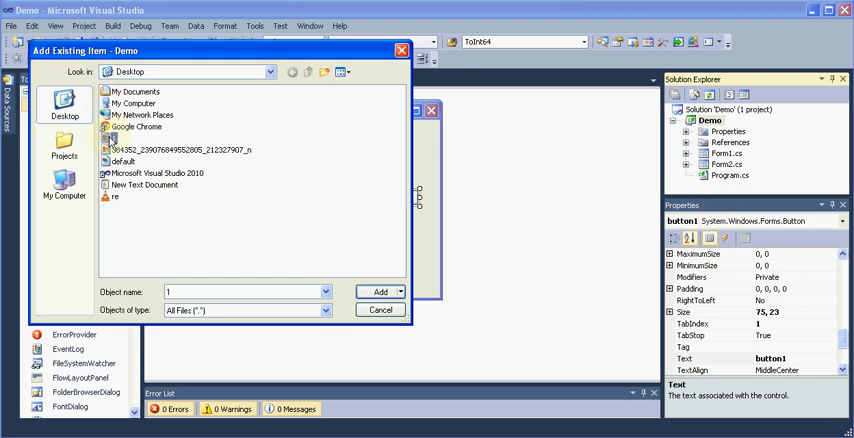
pyautogui.click(379, 291)
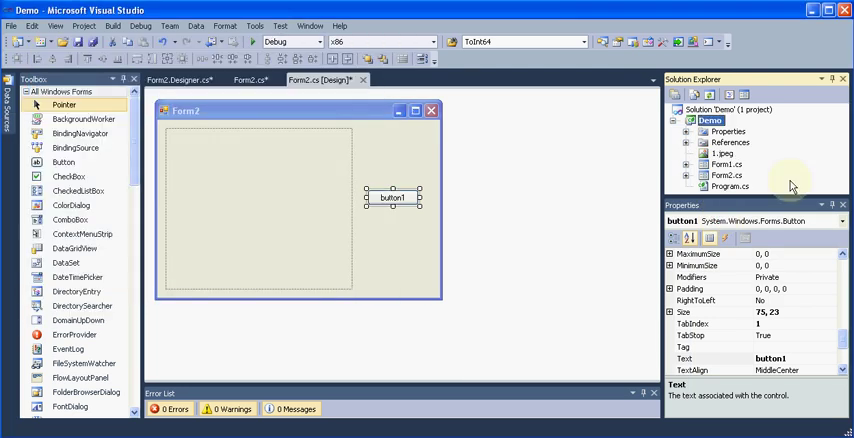
pyautogui.click(720, 153)
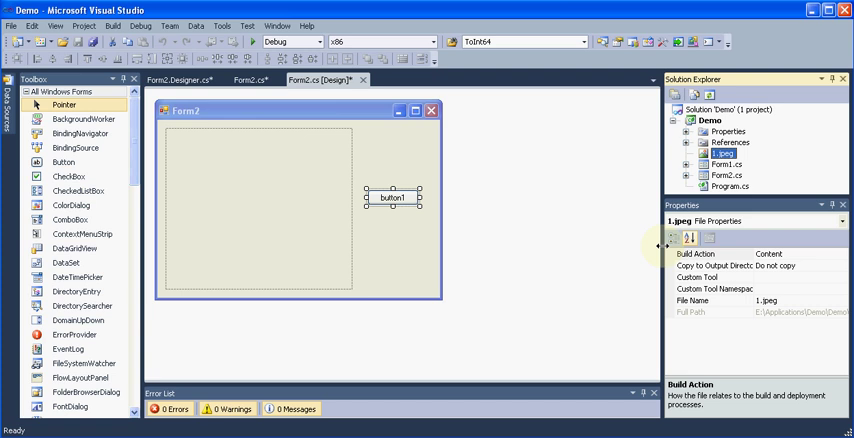
pyautogui.moveTo(587, 223)
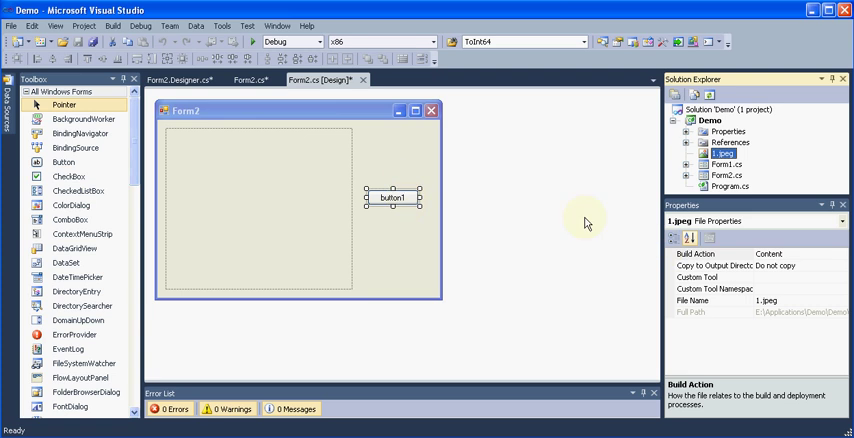
# Set button1's Text to 'Image' and (Name) to '_btnImage', then create its click handler
pyautogui.click(401, 196)
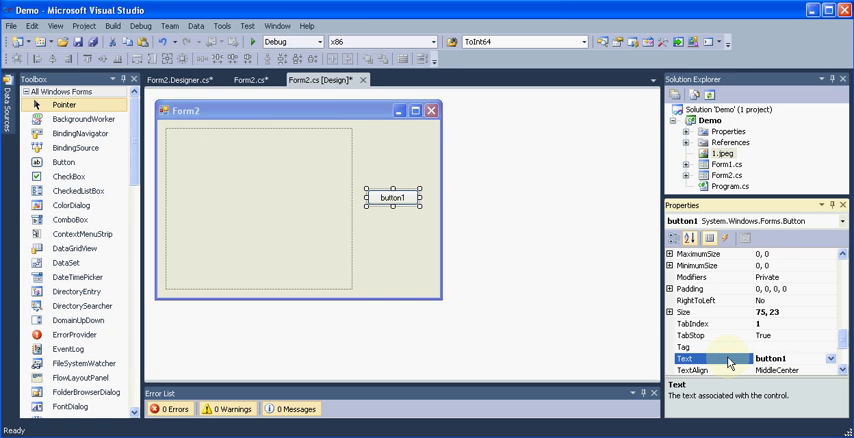
pyautogui.write('Image')
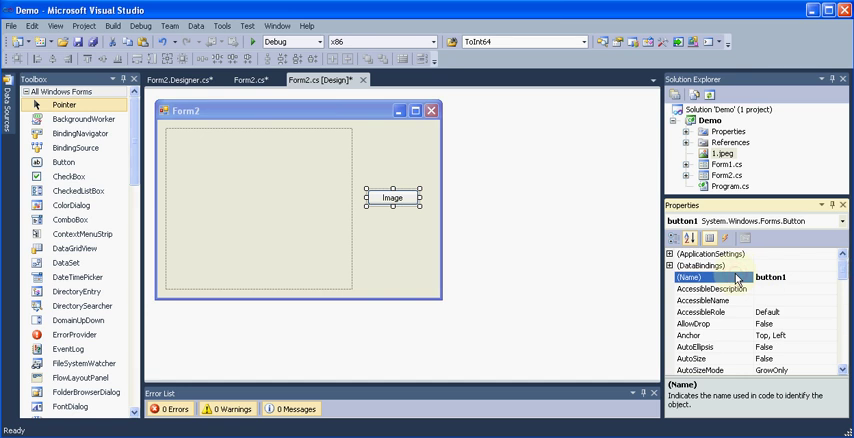
pyautogui.write('_btn')
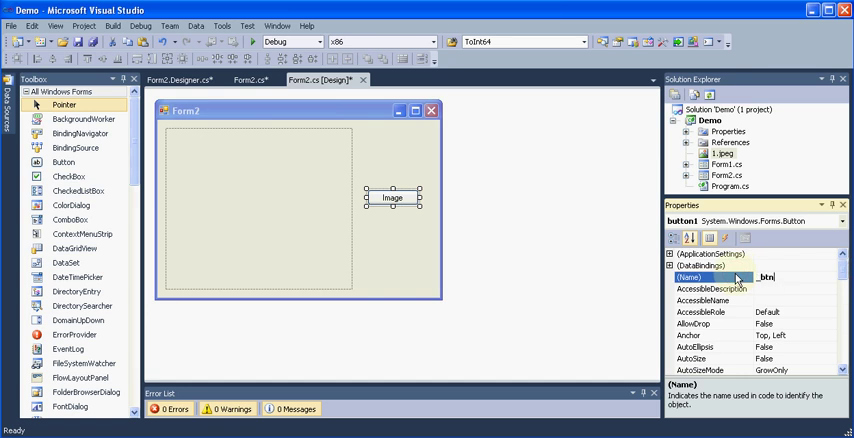
pyautogui.write('Image')
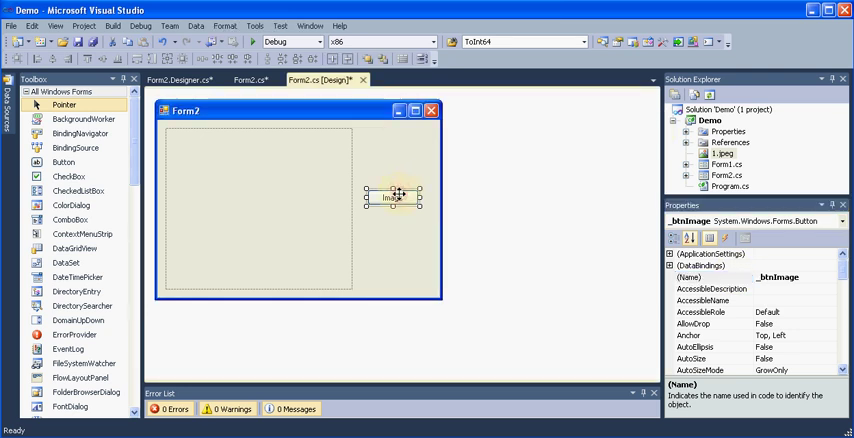
pyautogui.doubleClick(389, 196)
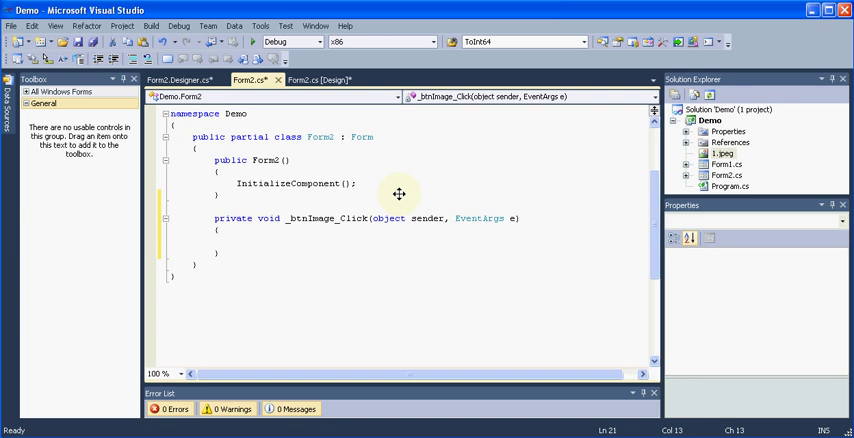
# Type pictureBox1.Image = new Bitmap("") in the _btnImage_Click method
pyautogui.write('pictureBox1.')
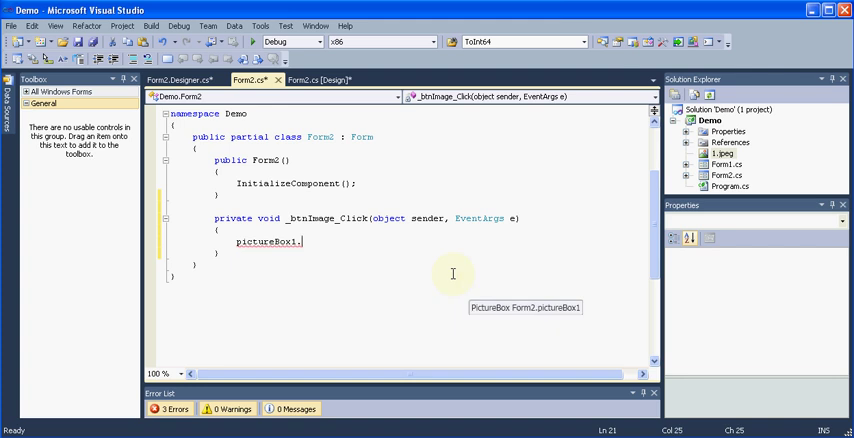
pyautogui.write('Image =')
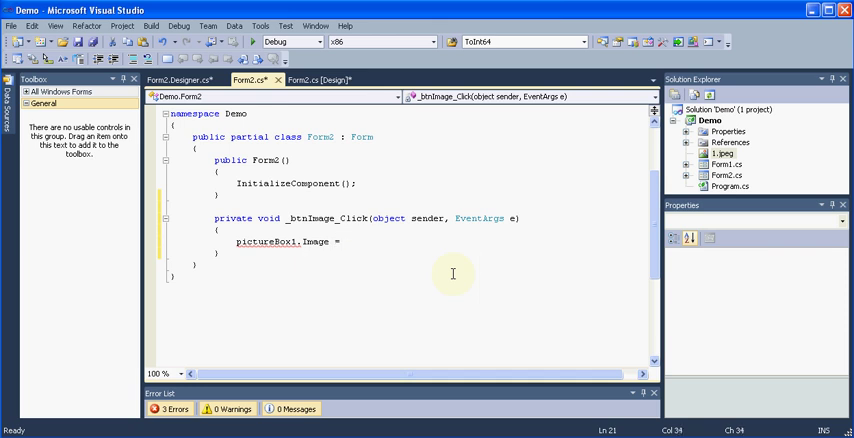
pyautogui.write('new bimt')
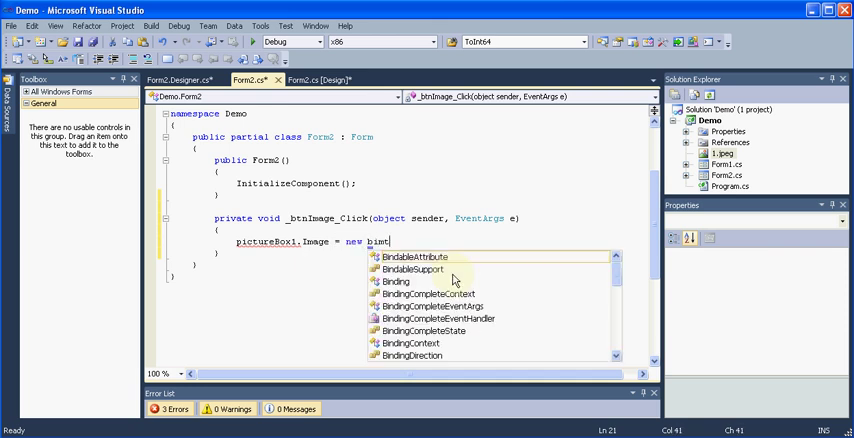
pyautogui.press('BackSpace')
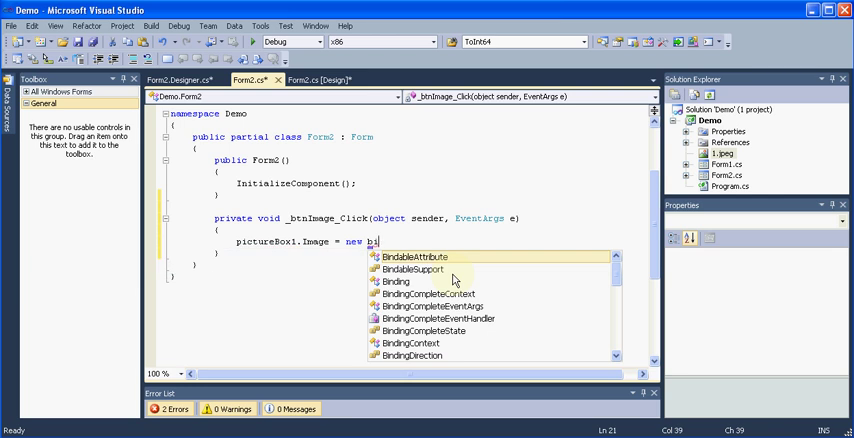
pyautogui.write('tmap();')
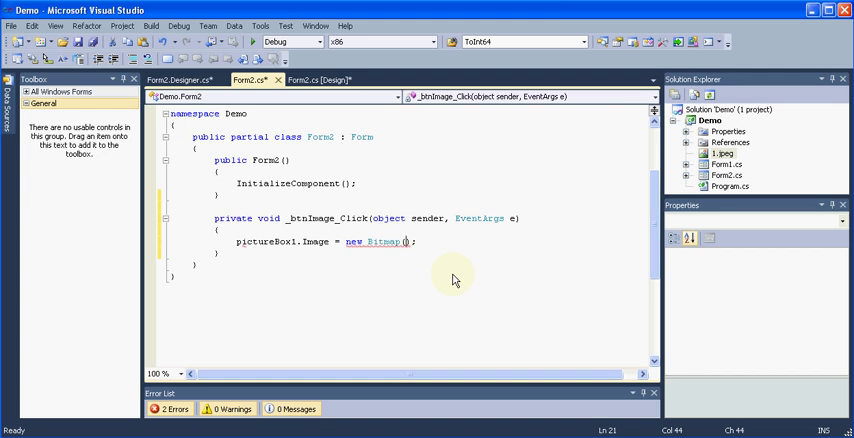
pyautogui.write('""')
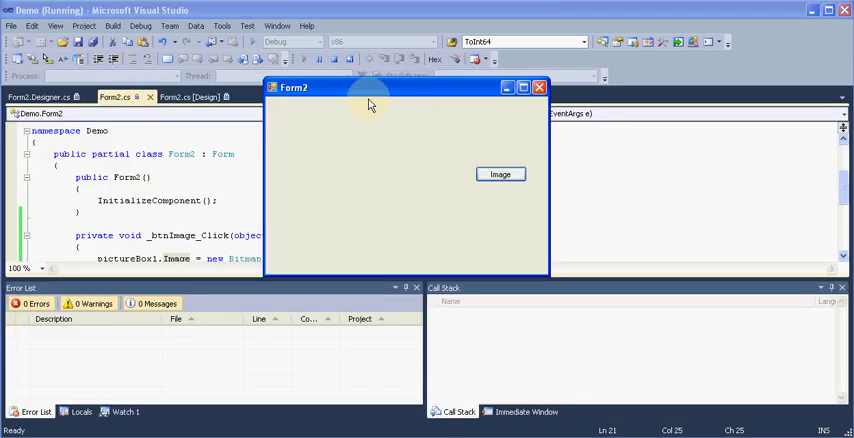
pyautogui.moveTo(371, 103)
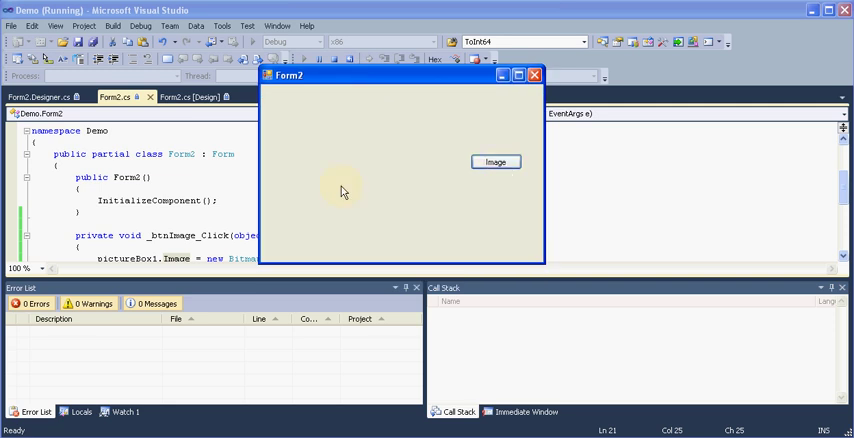
pyautogui.moveTo(358, 147)
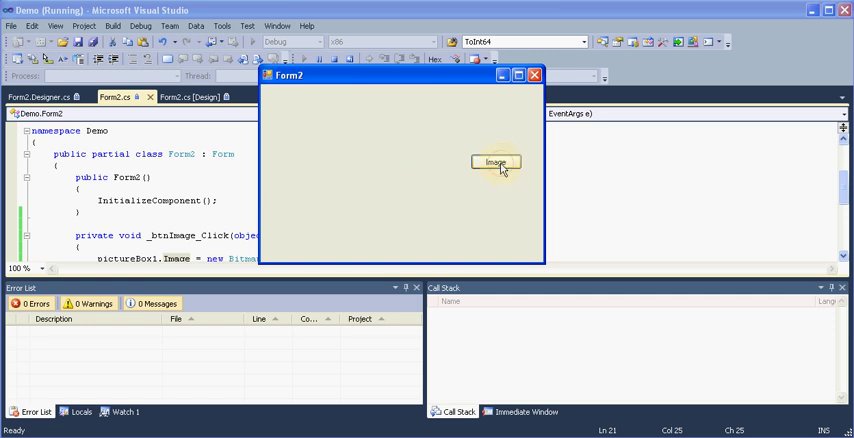
# Click Image in the running Form2 to show the picture, then close the form
pyautogui.click(497, 162)
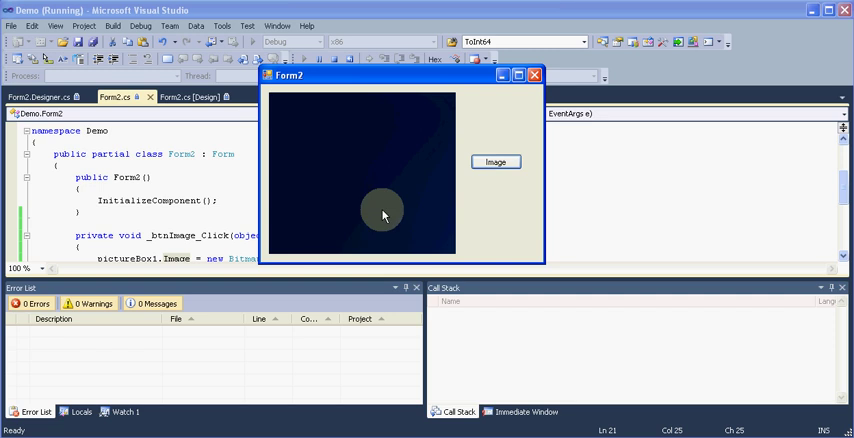
pyautogui.moveTo(305, 156)
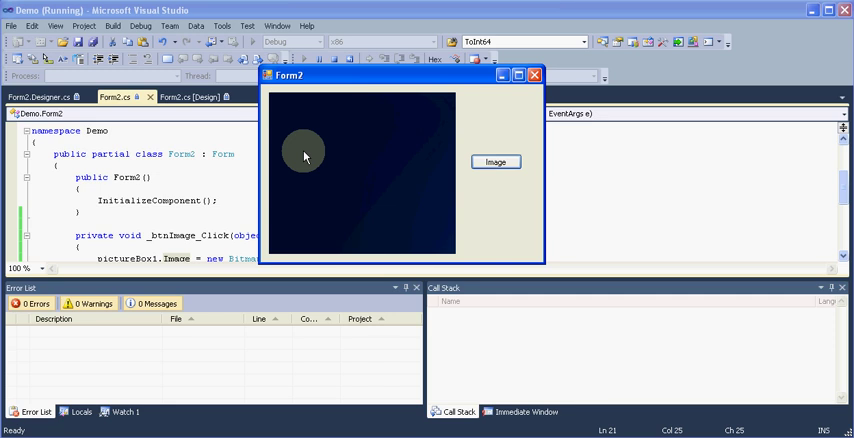
pyautogui.moveTo(313, 124)
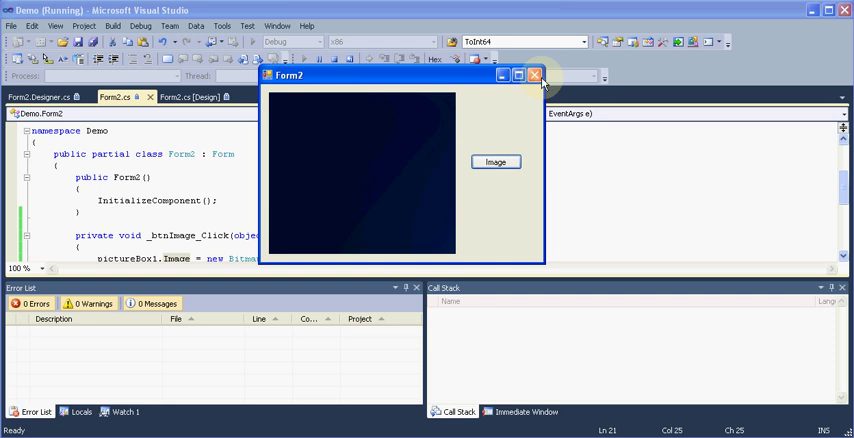
pyautogui.moveTo(538, 77)
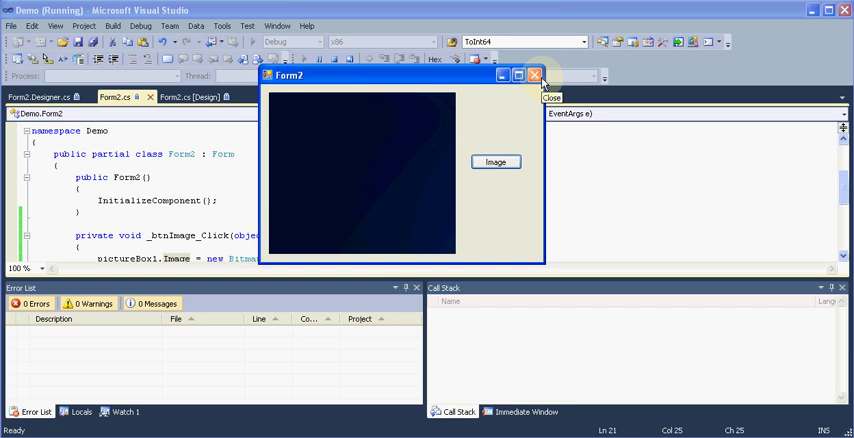
pyautogui.click(534, 75)
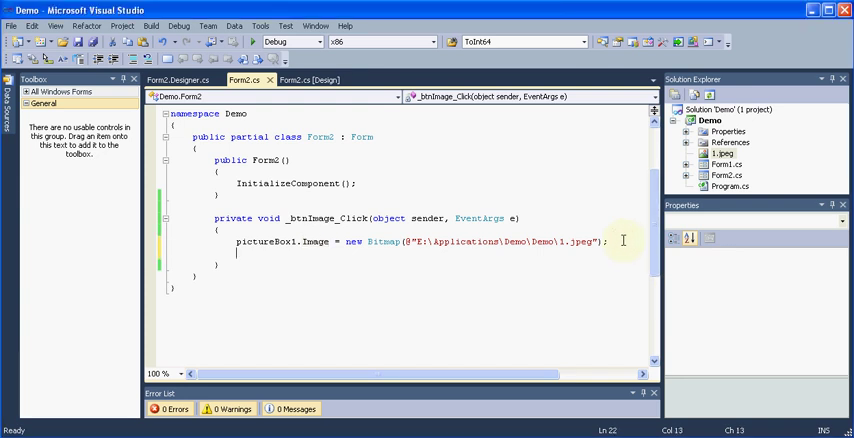
# Add pictureBox1.SizeMode = PictureBoxSizeMode.StretchImage to the _btnImage_Click handler
pyautogui.write('pictureBox1.SizeMode')
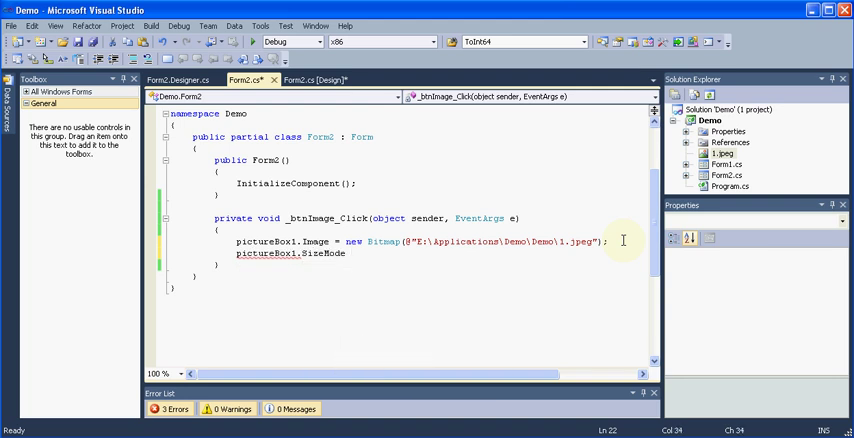
pyautogui.write('pic')
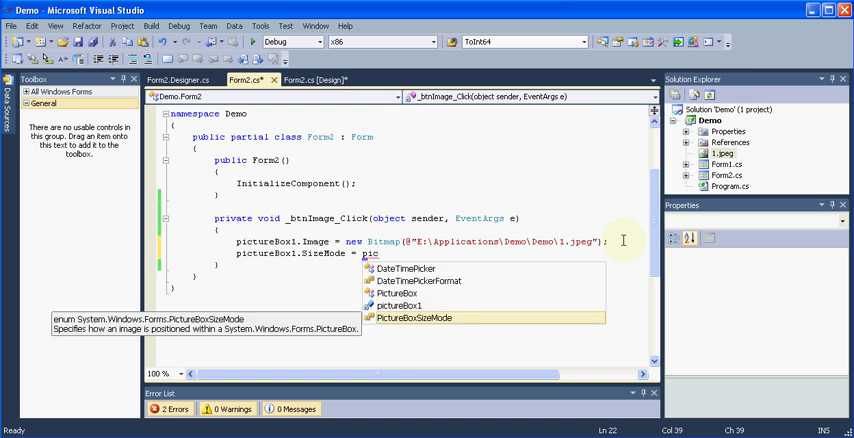
pyautogui.write('PictureBoxSizeMode.st')
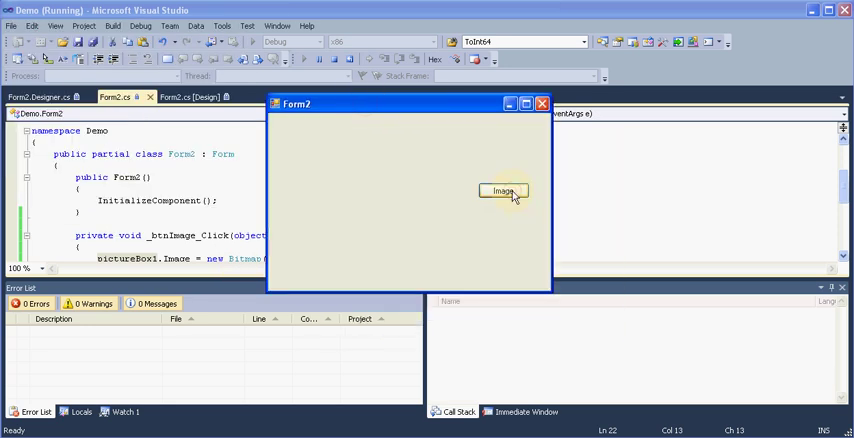
# Load 1.jpeg stretched into the picture box in the running form, then end the run
pyautogui.click(502, 190)
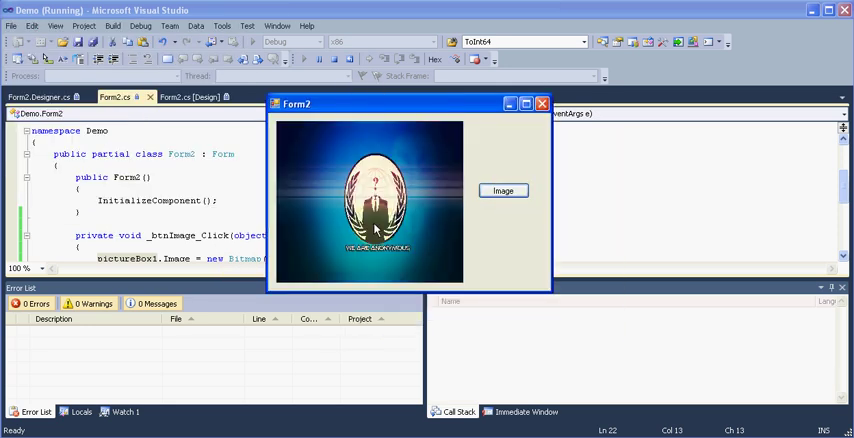
pyautogui.moveTo(456, 232)
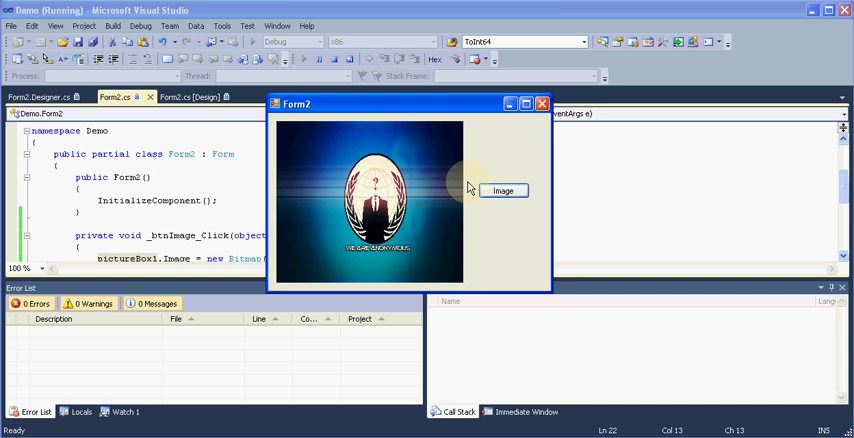
pyautogui.moveTo(426, 210)
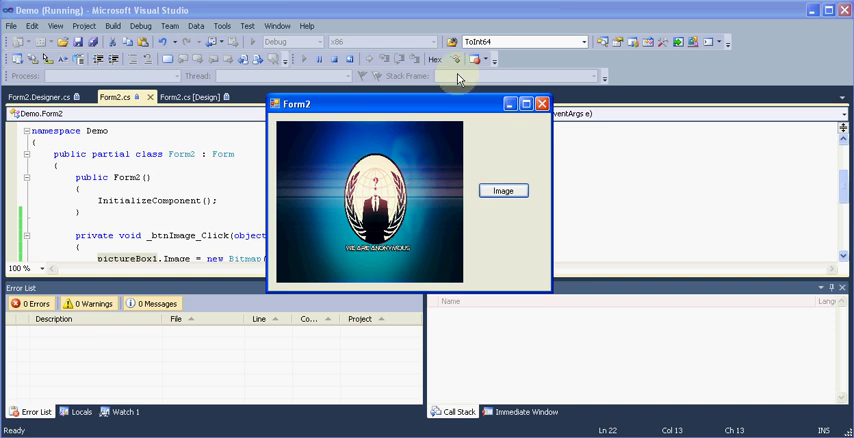
pyautogui.click(543, 103)
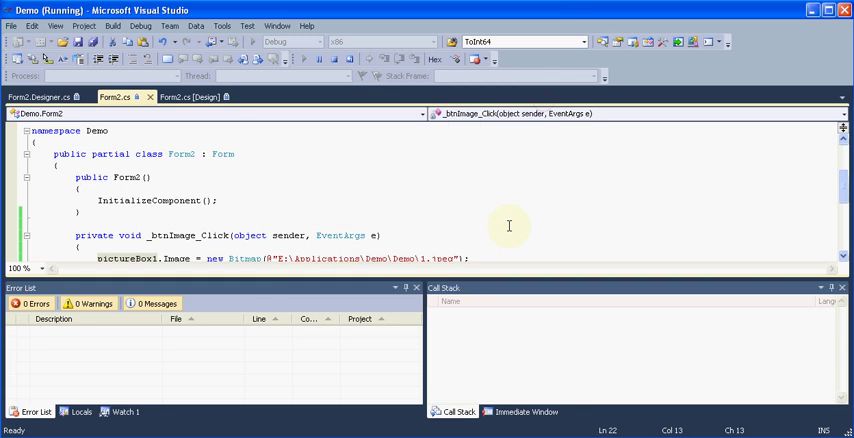